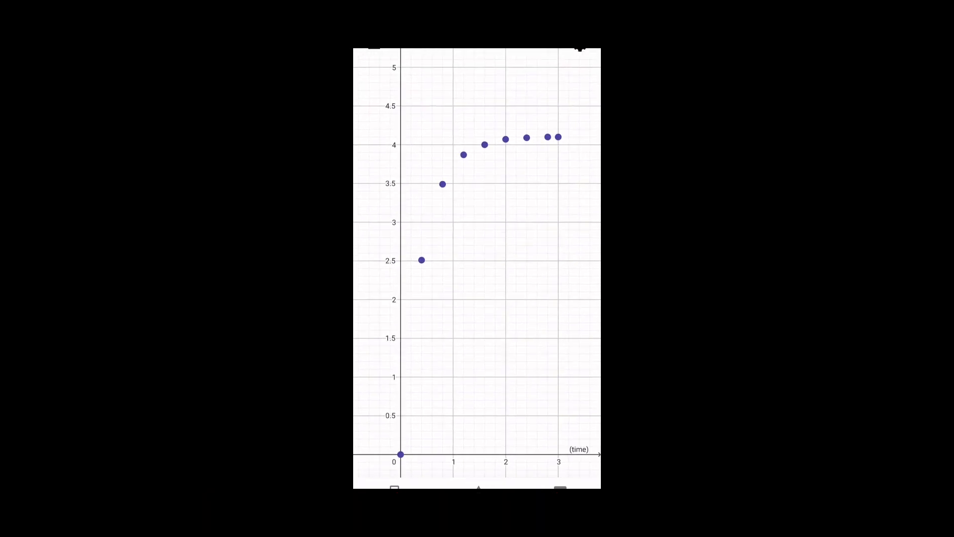
# Show the Tools panel and browse past Basic Tools toward the Edit section.
pyautogui.click(394, 488)
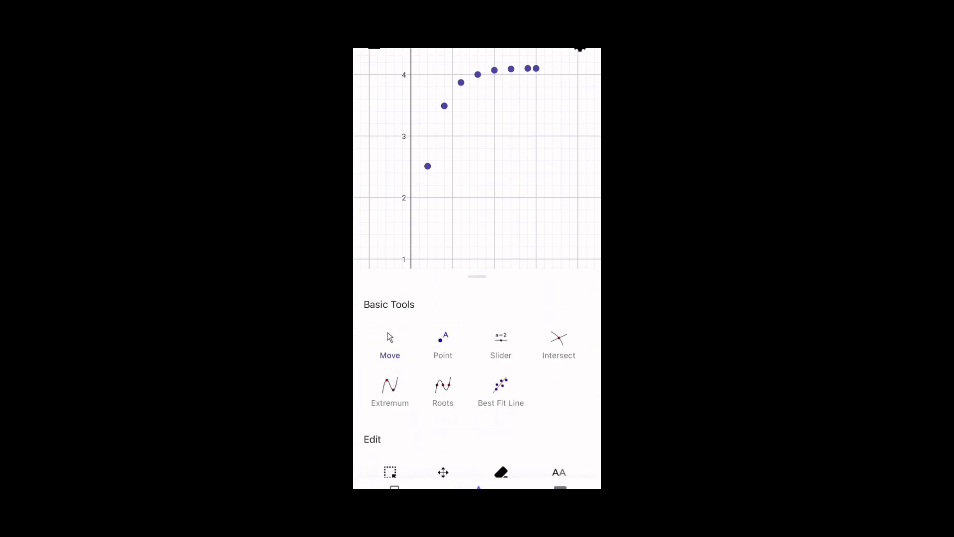
pyautogui.scroll(-3)
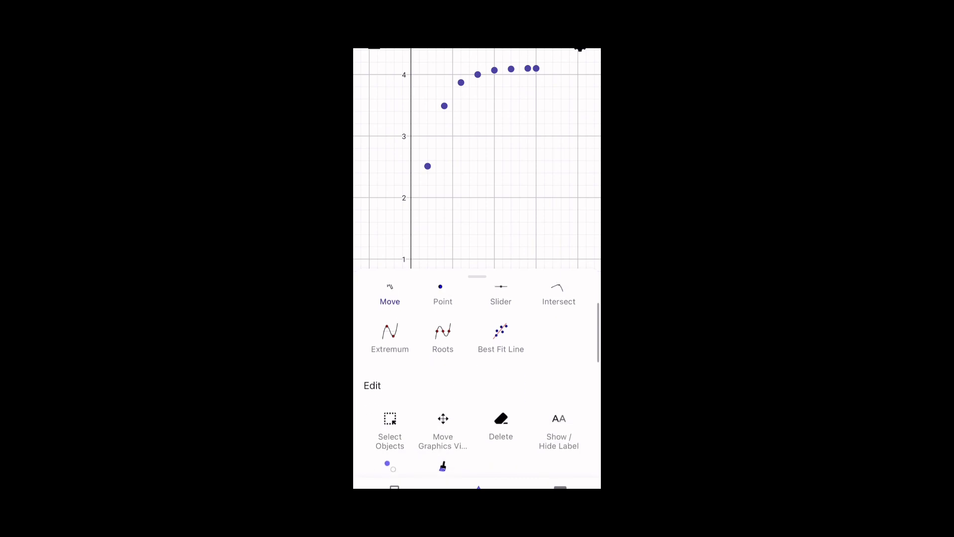